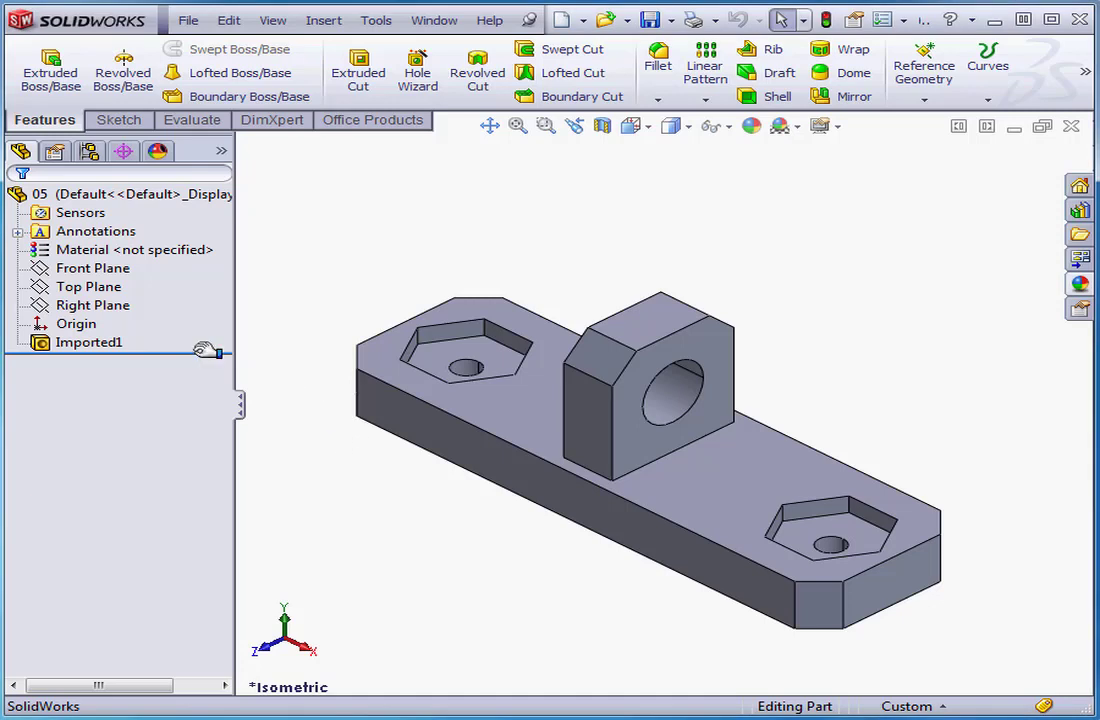
# Step: Launch FeatureWorks Recognize Features from the Imported1 body's context menu
pyautogui.rightClick(89, 342)
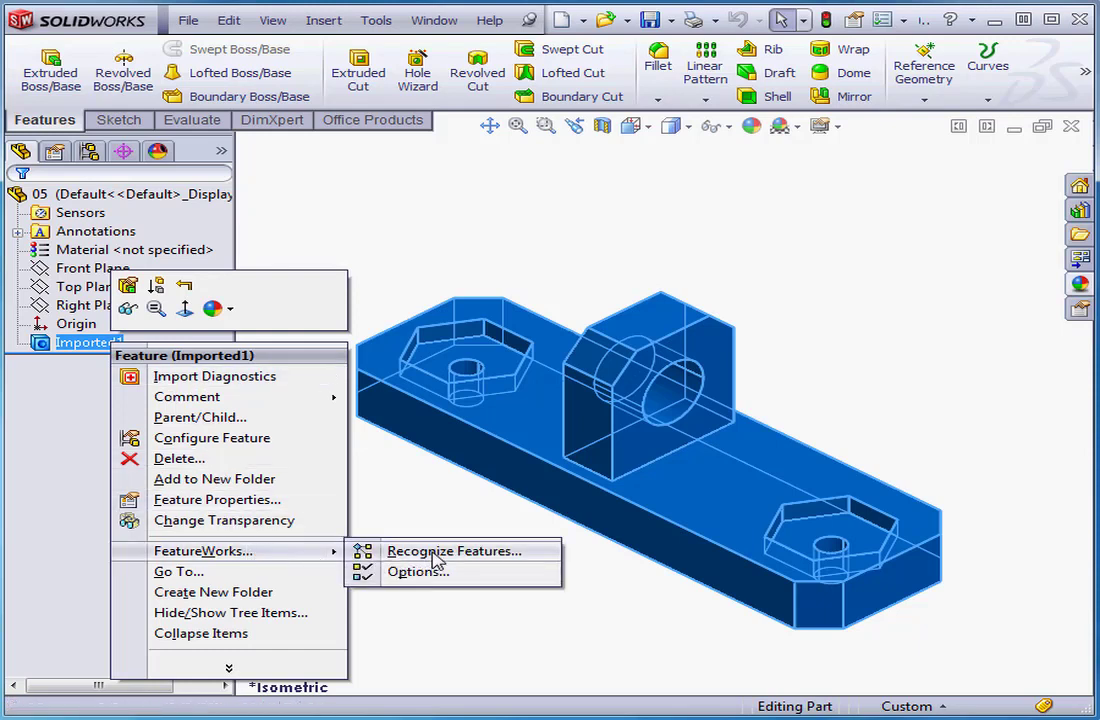
pyautogui.click(454, 551)
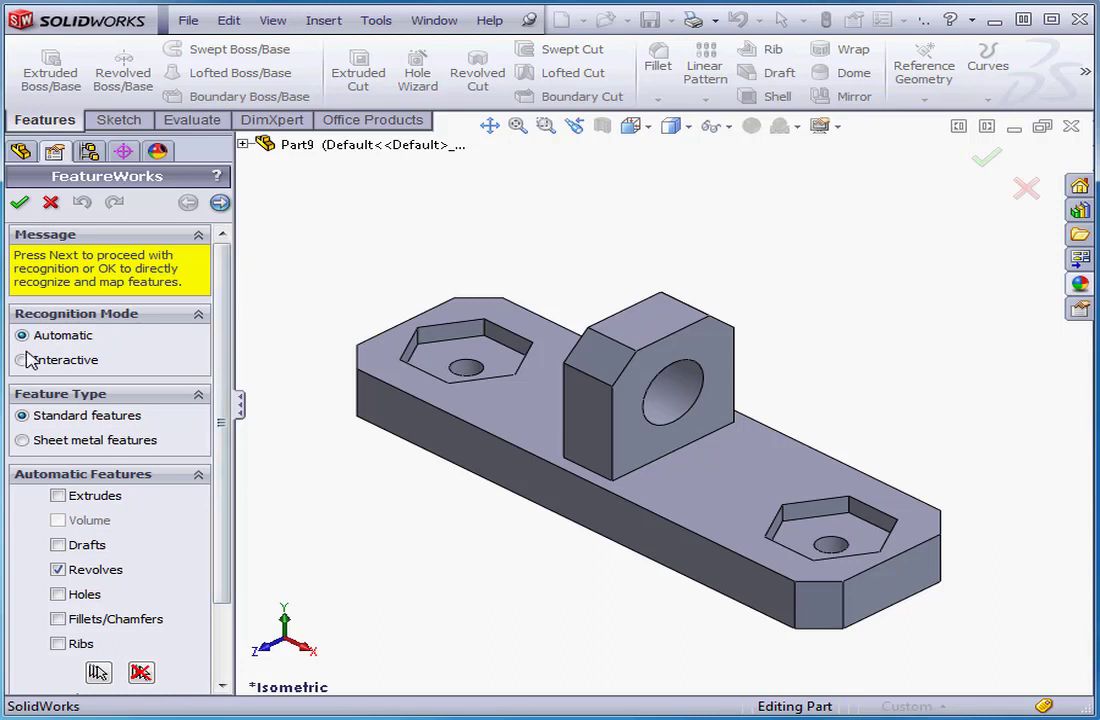
# Step: Recognize the two hole faces as extrudes, preview Cut-Extrude1, and close FeatureWorks
pyautogui.scroll(-3)
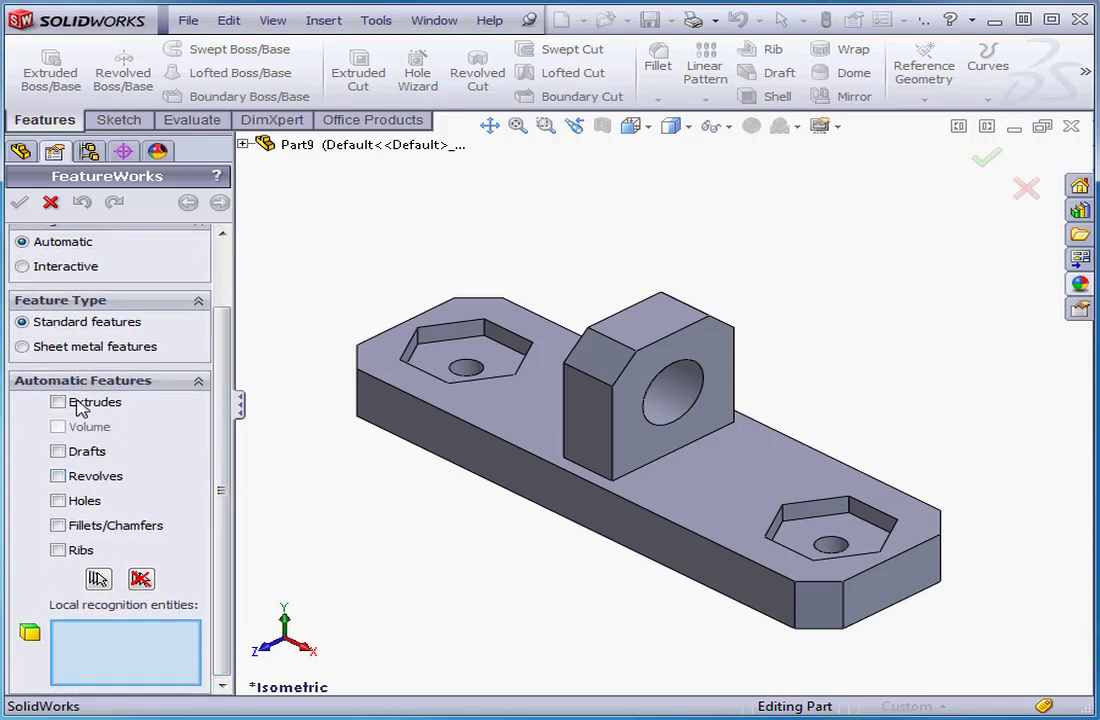
pyautogui.click(58, 415)
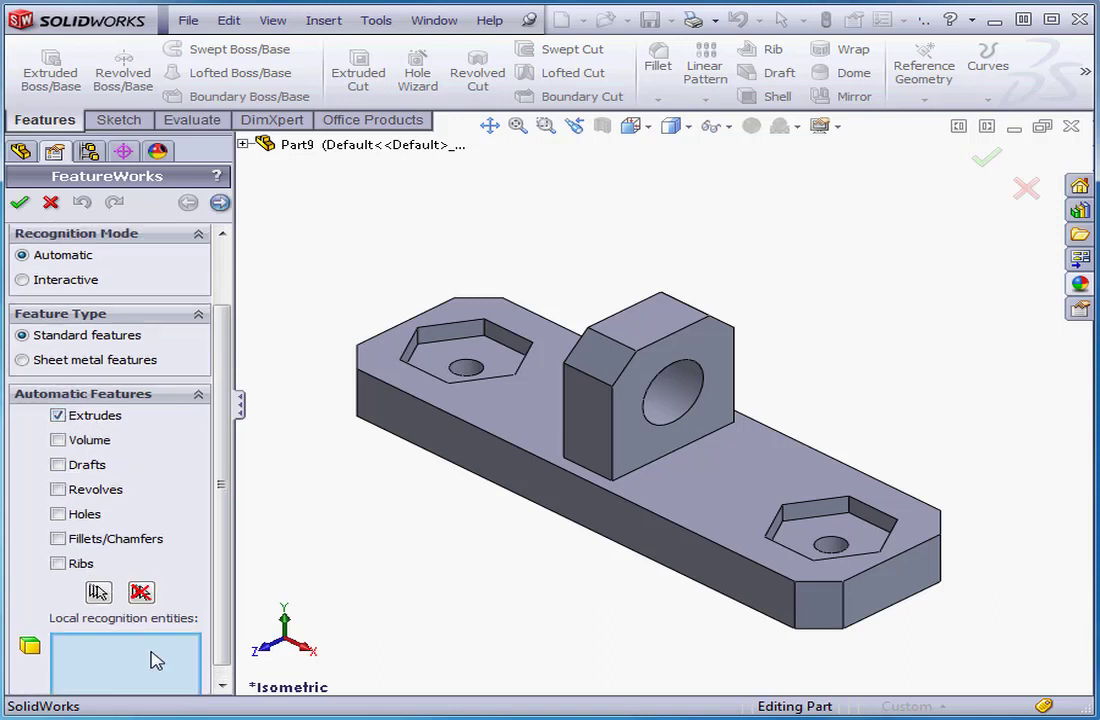
pyautogui.moveTo(114, 661)
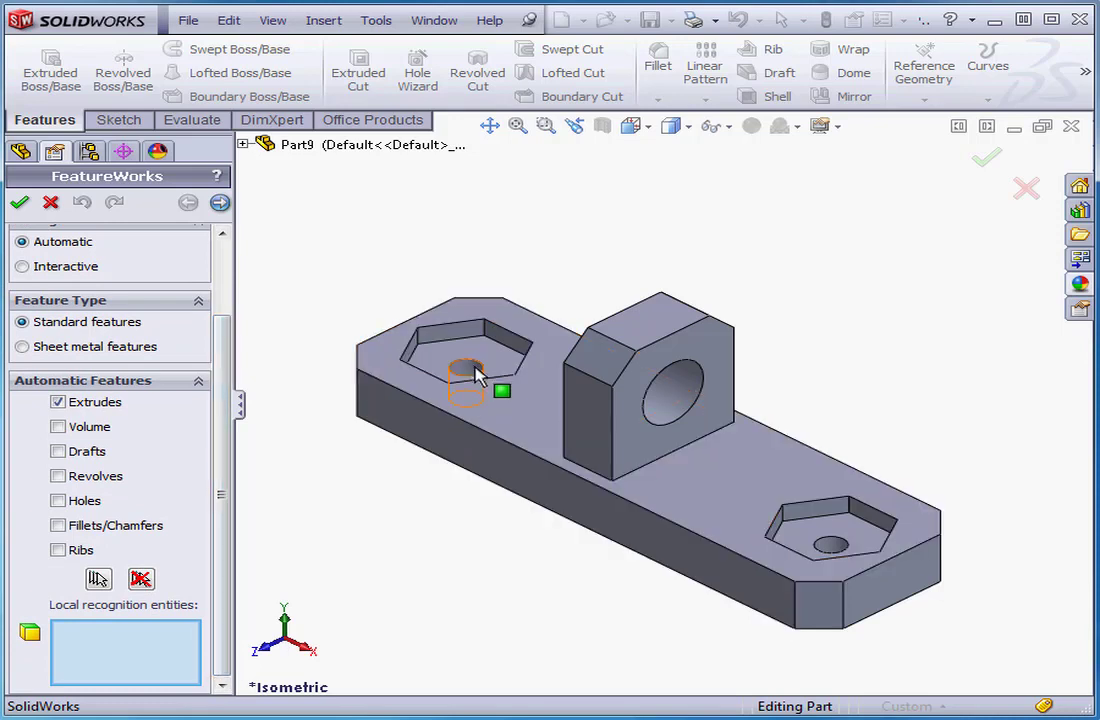
pyautogui.click(683, 387)
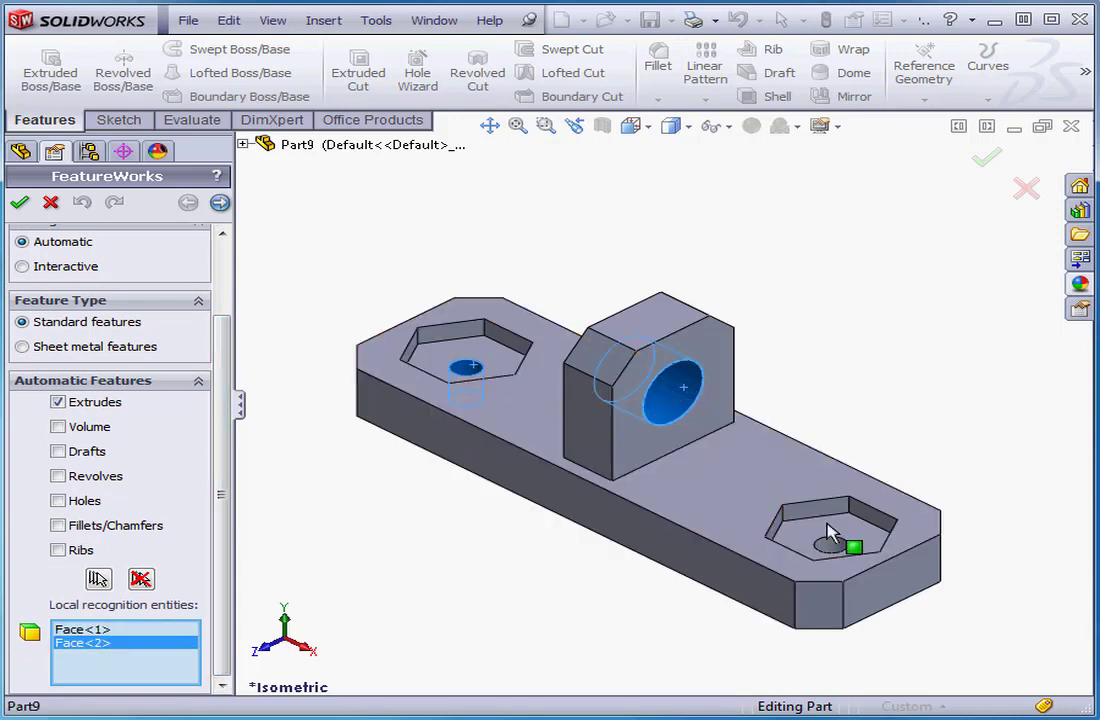
pyautogui.click(833, 545)
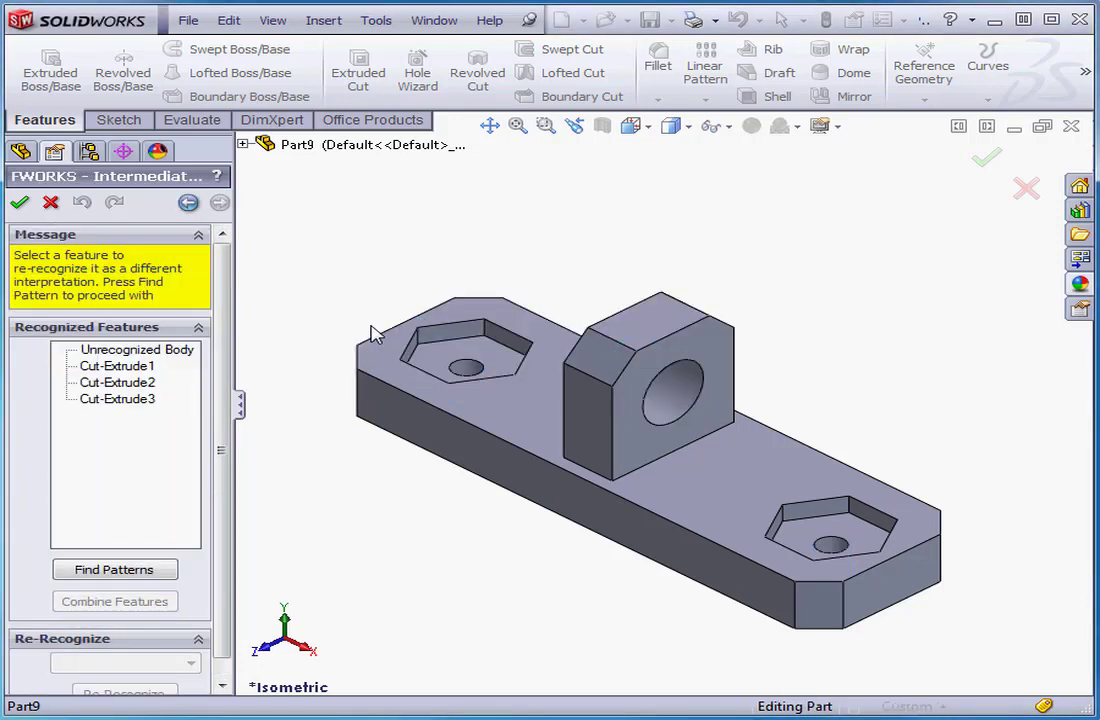
pyautogui.click(117, 399)
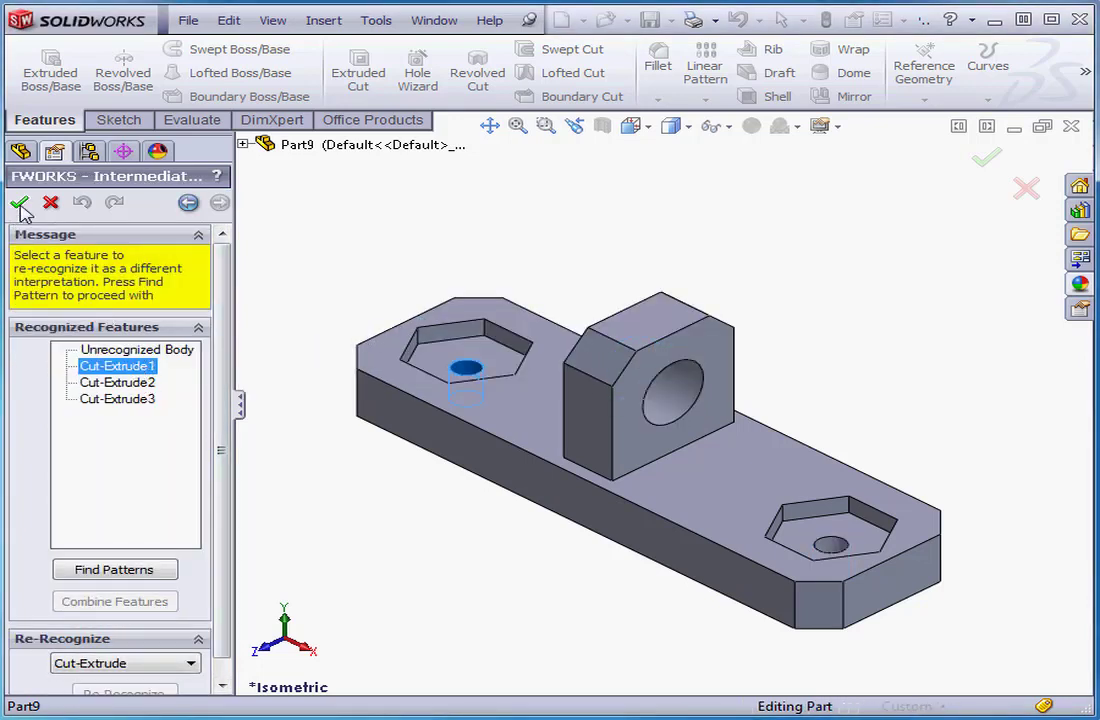
pyautogui.click(20, 203)
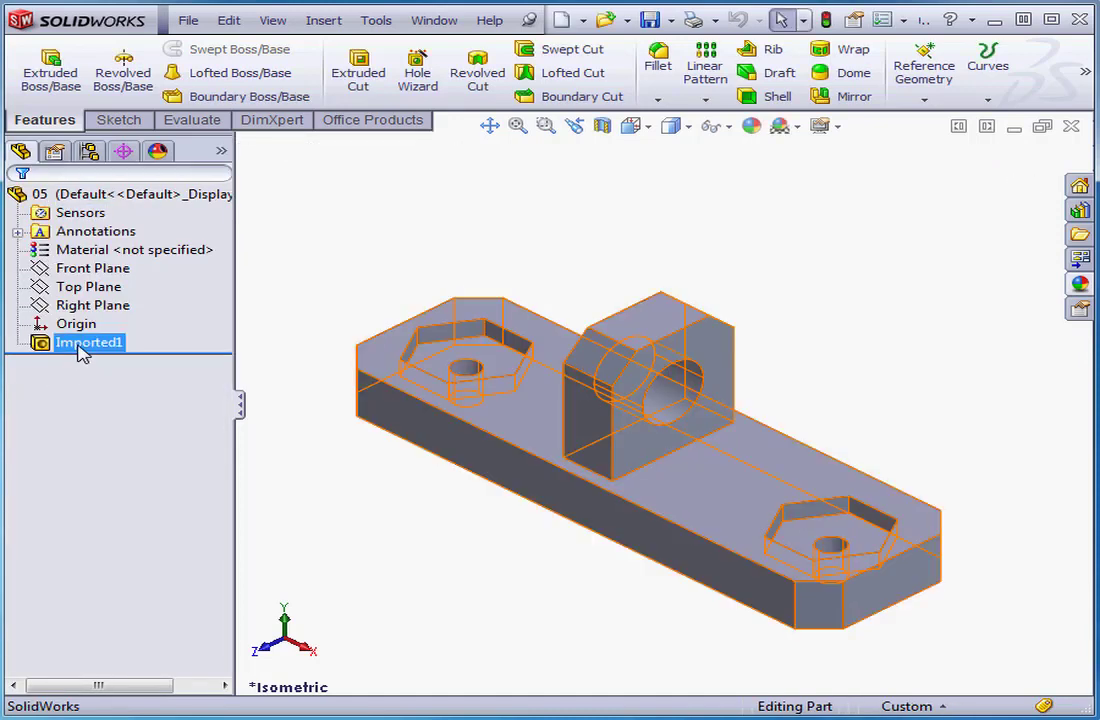
# Step: Rerun FeatureWorks with only Holes checked, pick both hole faces, preview Hole1, then cancel
pyautogui.rightClick(89, 342)
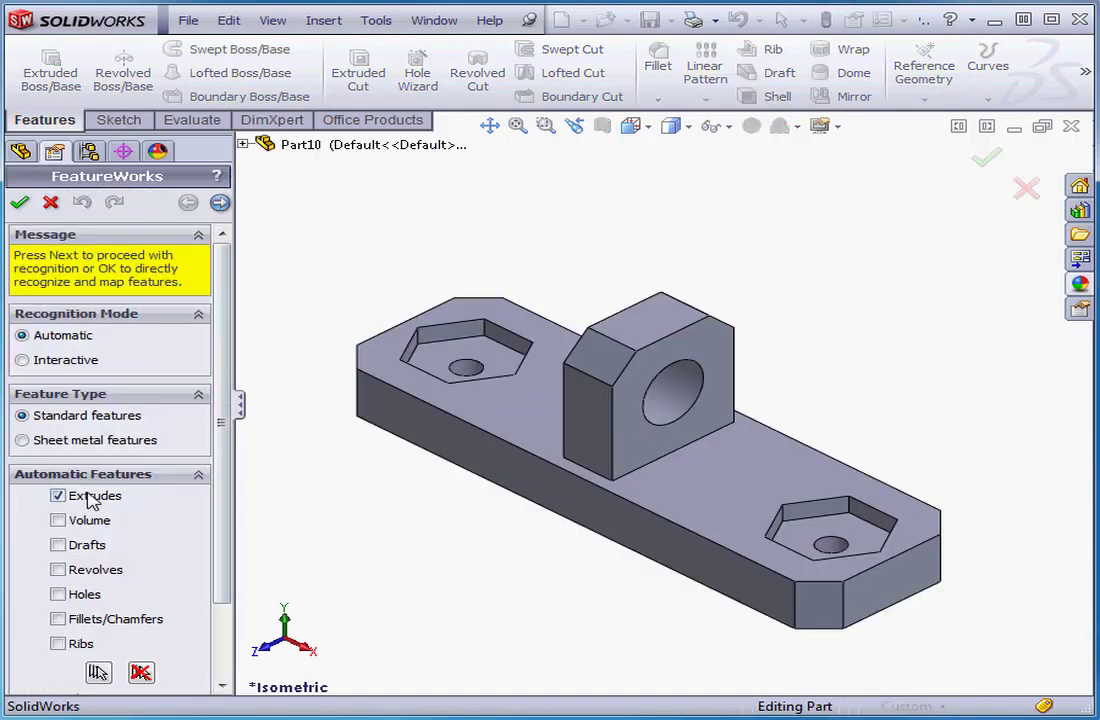
pyautogui.scroll(-3)
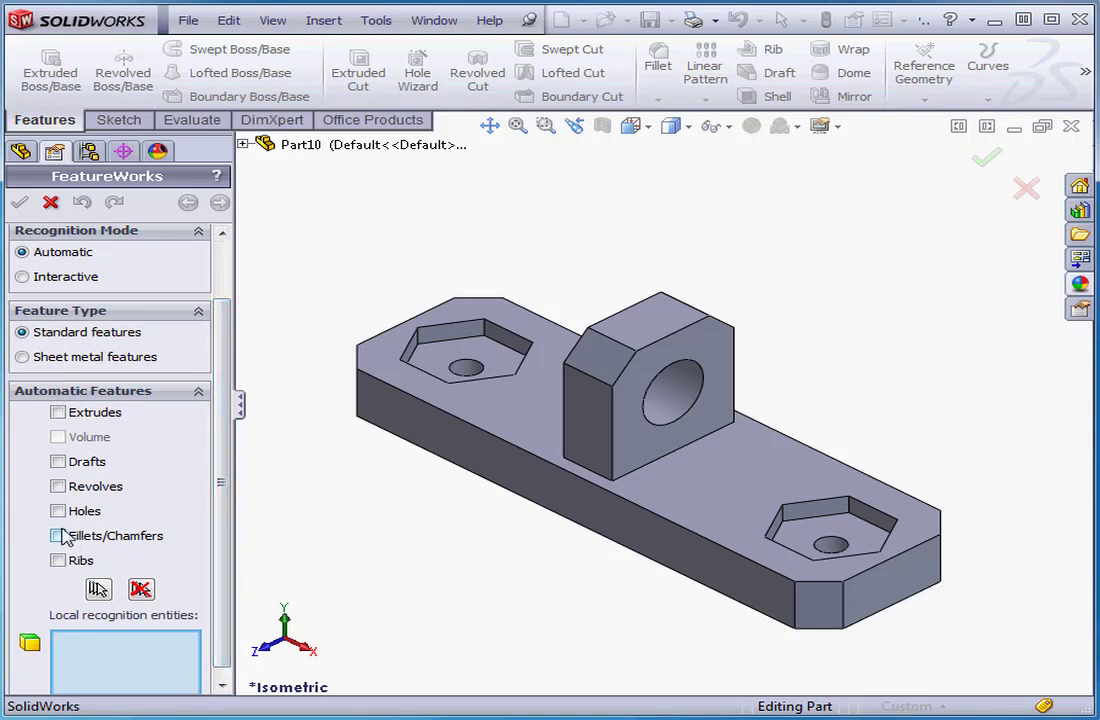
pyautogui.click(58, 524)
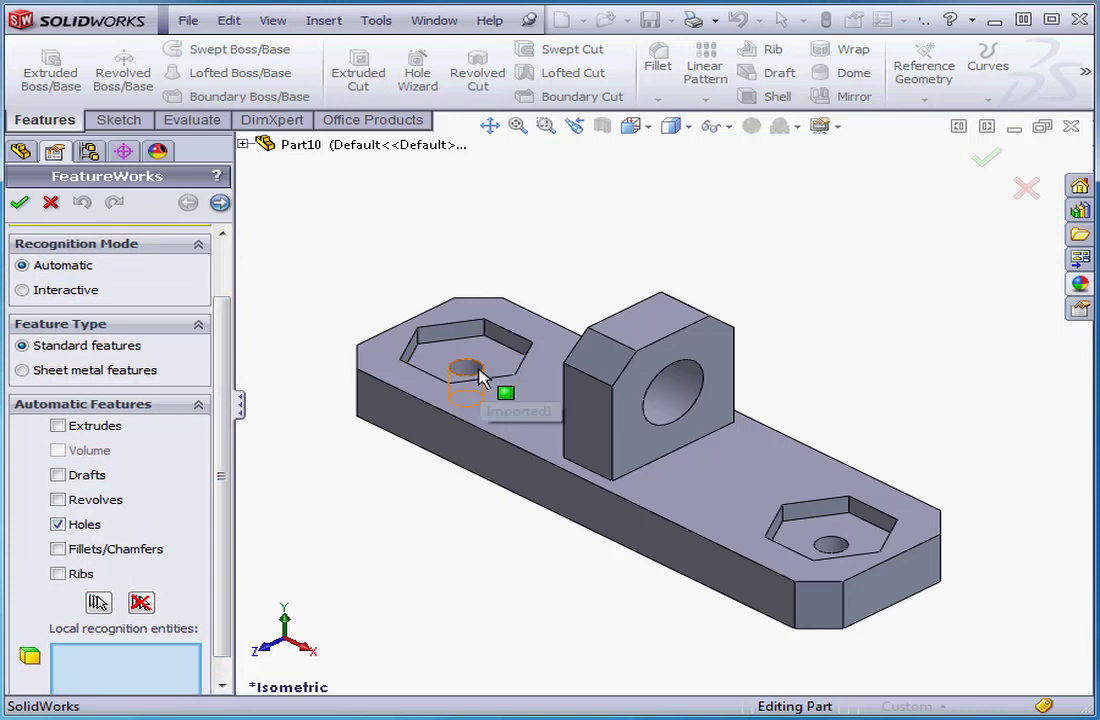
pyautogui.click(835, 550)
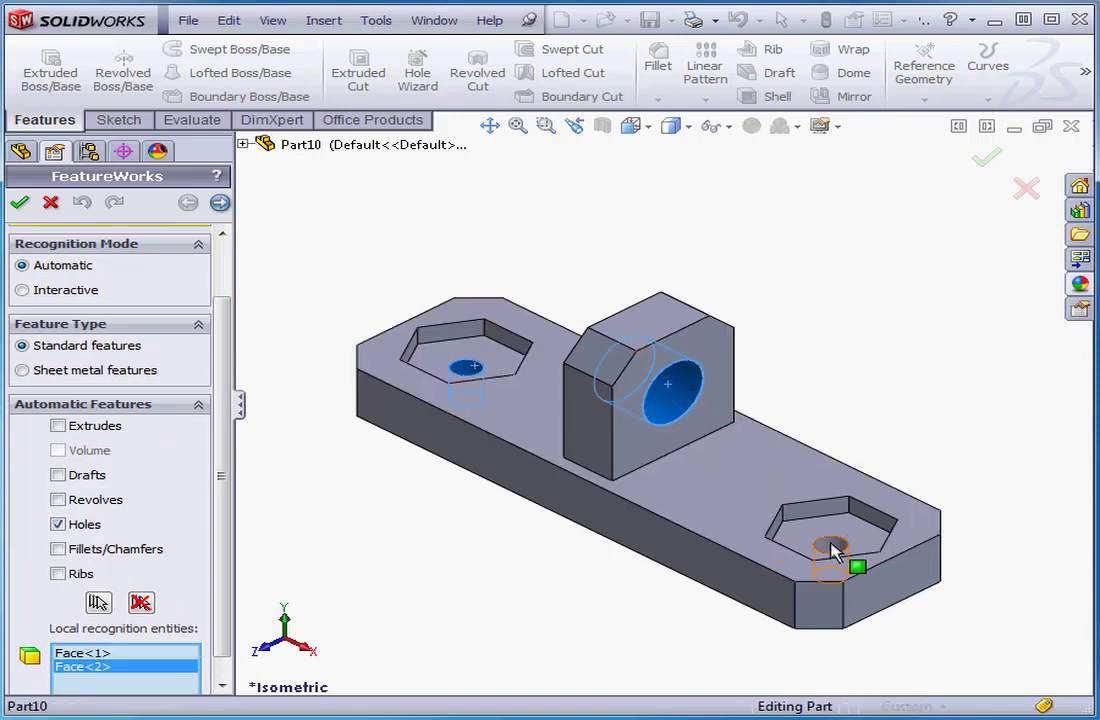
pyautogui.click(98, 602)
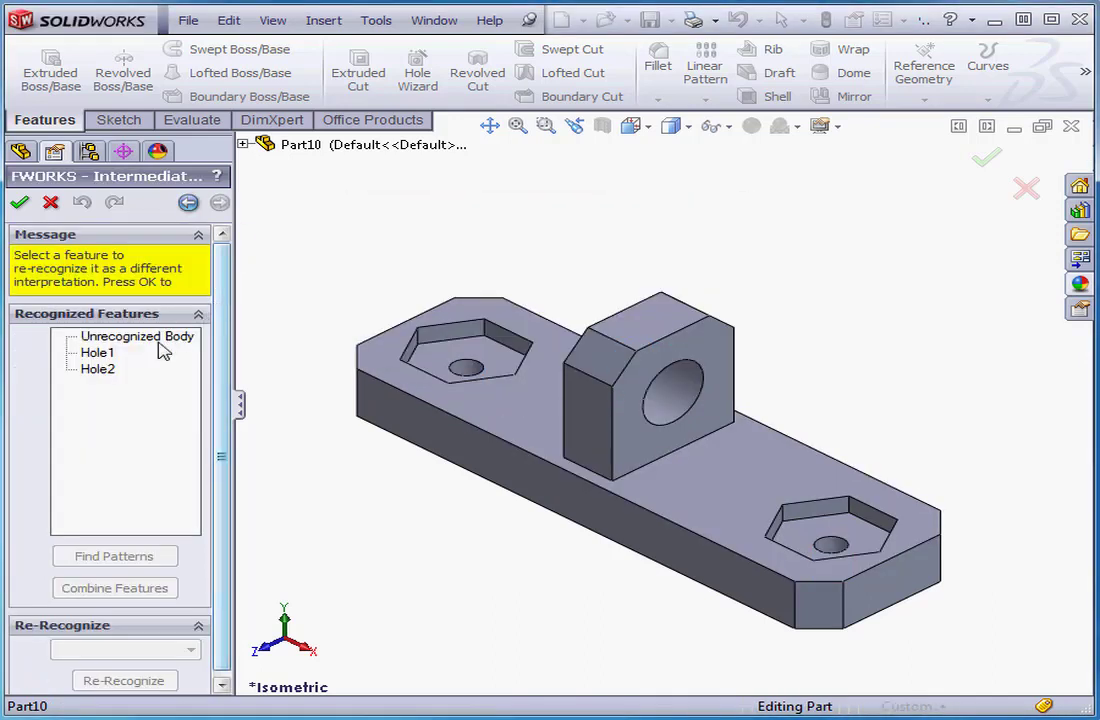
pyautogui.click(97, 352)
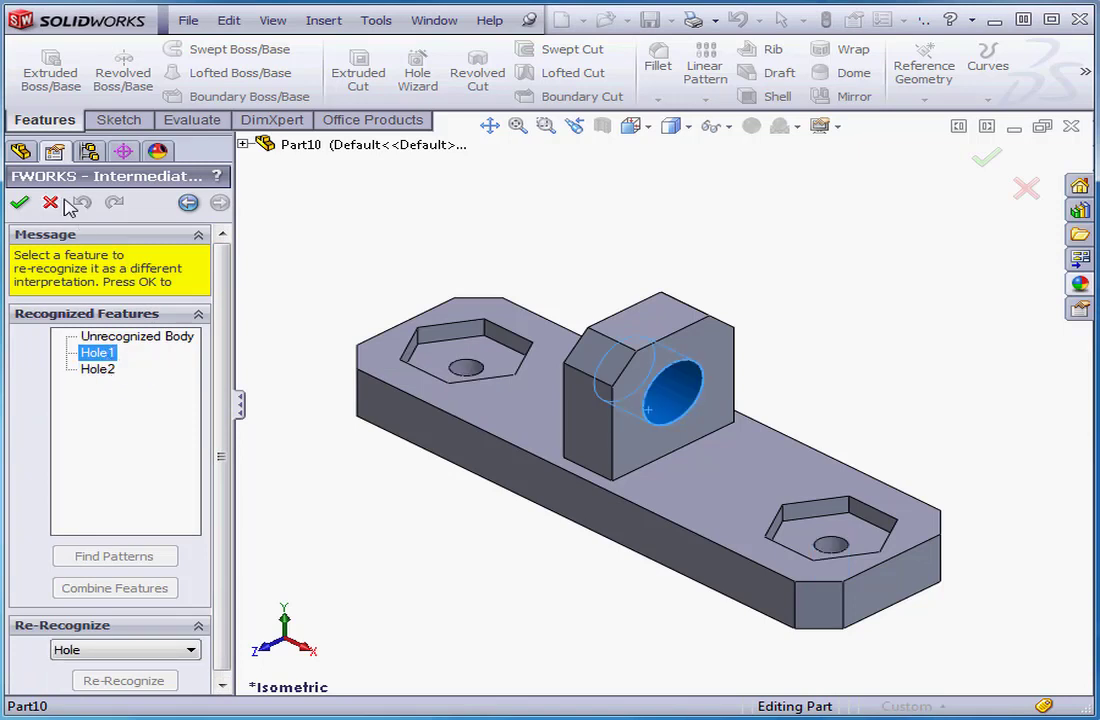
pyautogui.click(20, 203)
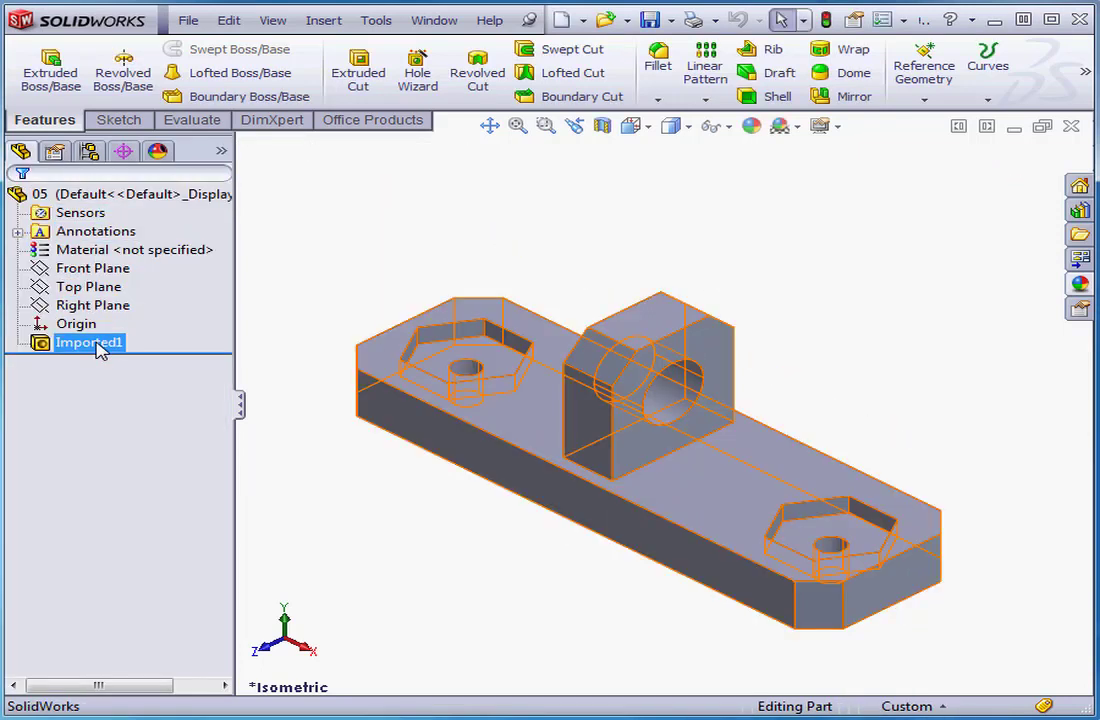
# Step: Recognize the hole faces as revolves, inspect Cut-Revolve1, then cancel FeatureWorks
pyautogui.rightClick(89, 342)
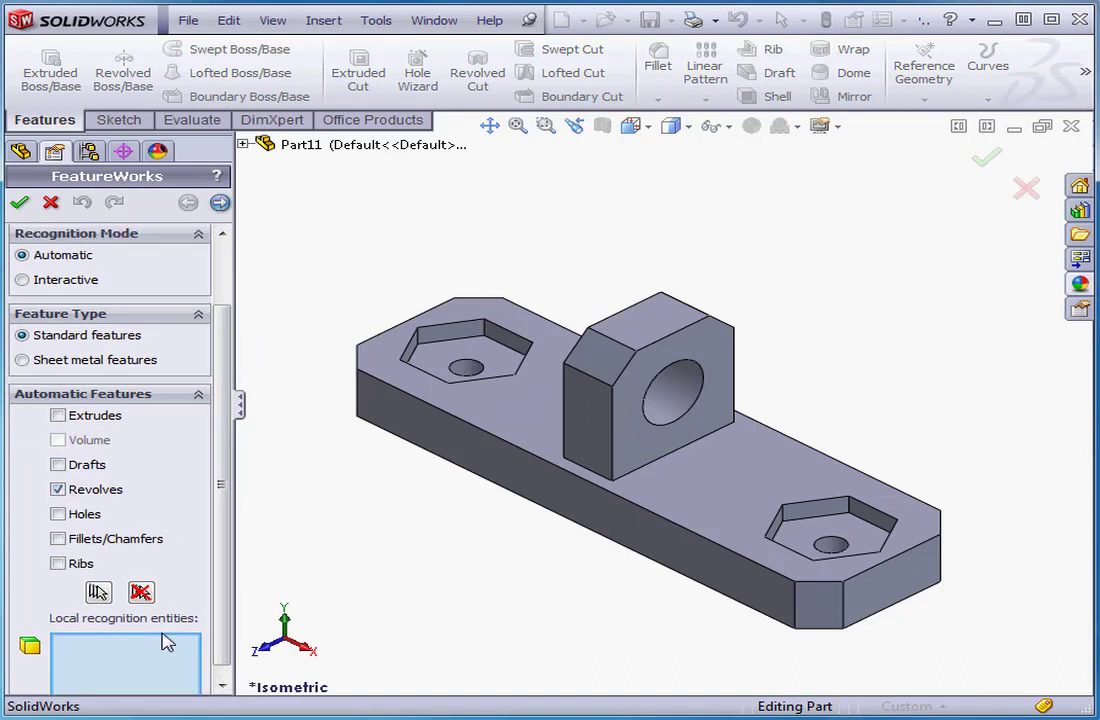
pyautogui.click(670, 385)
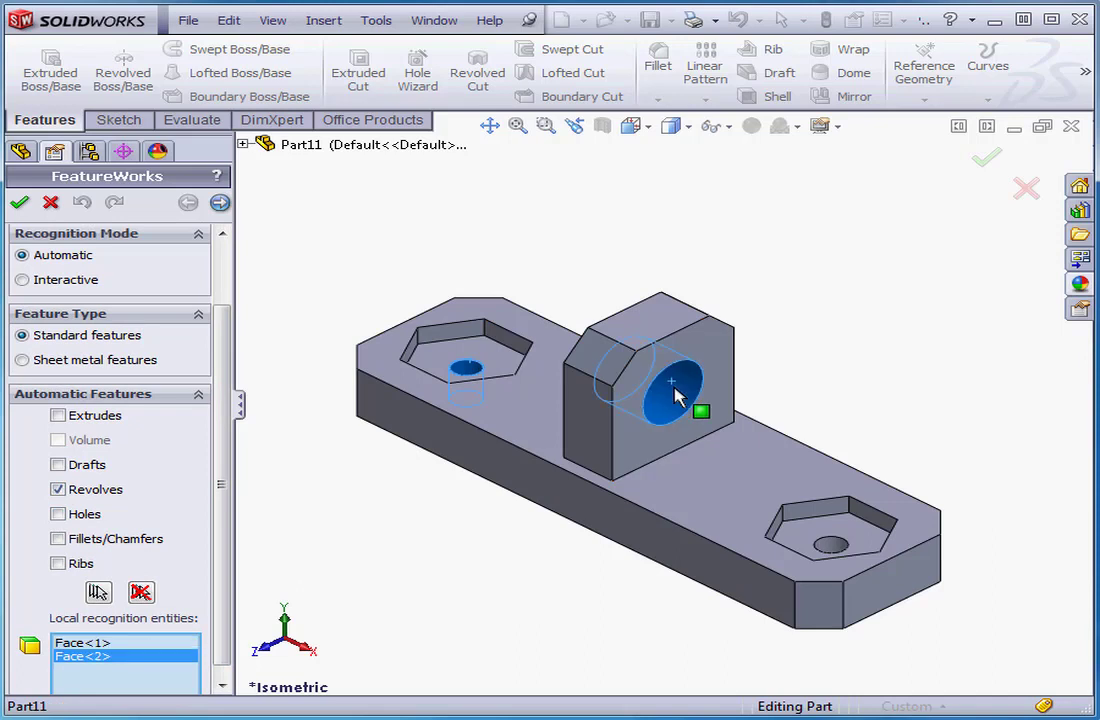
pyautogui.click(830, 544)
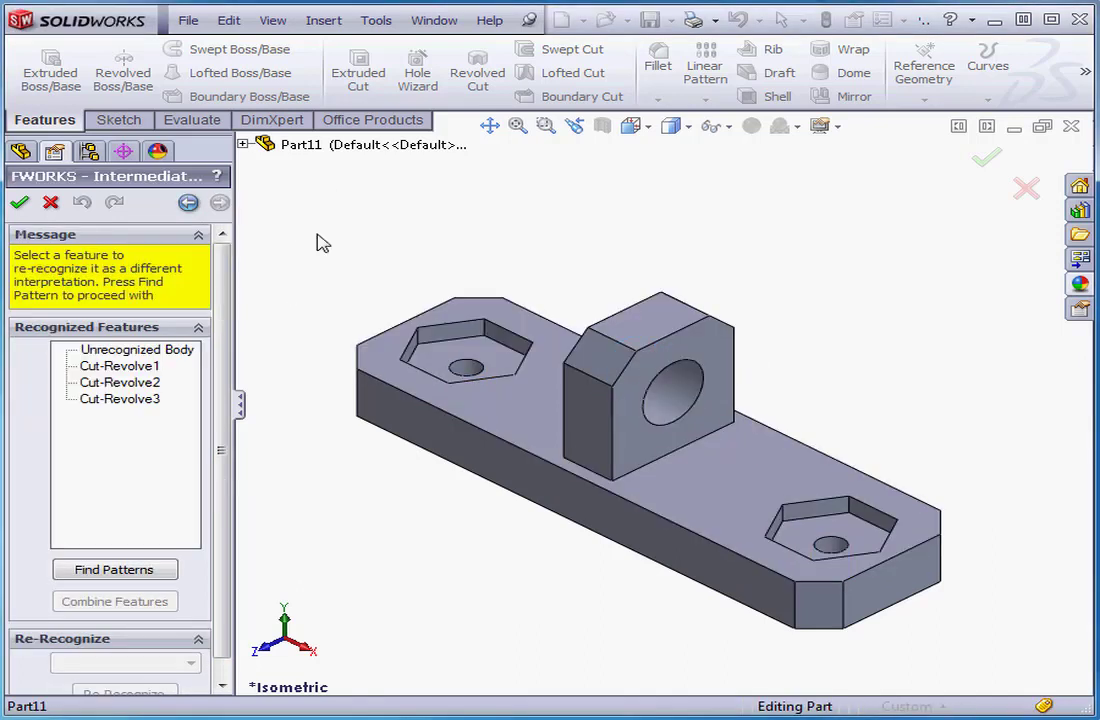
pyautogui.click(119, 365)
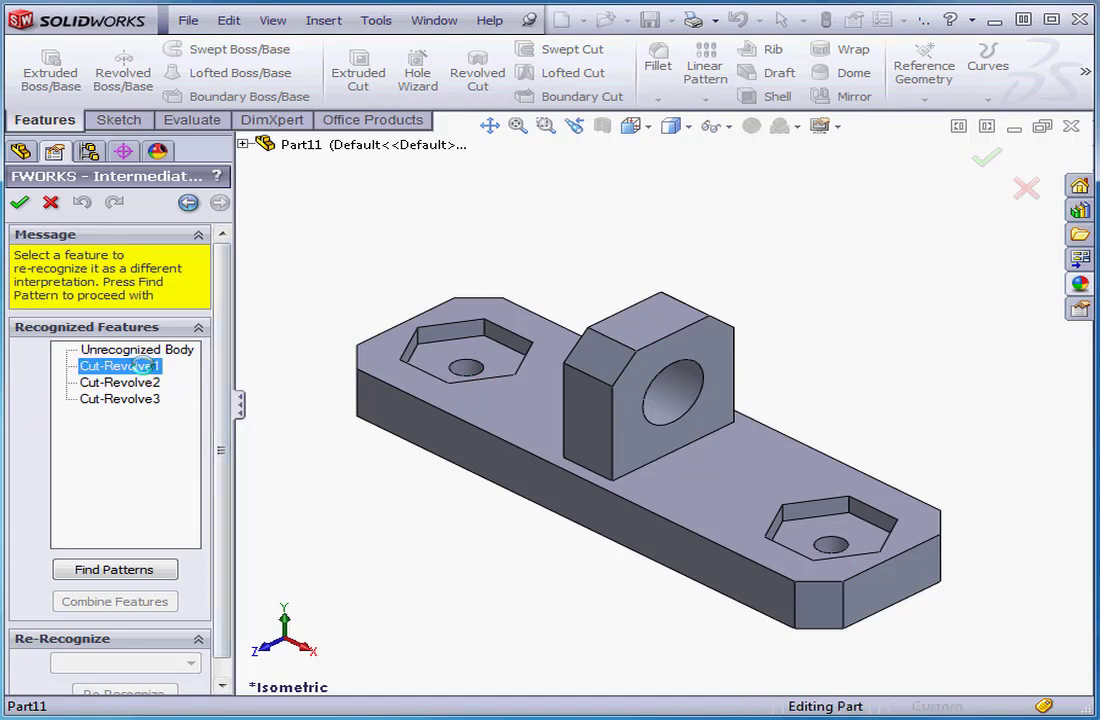
pyautogui.click(119, 398)
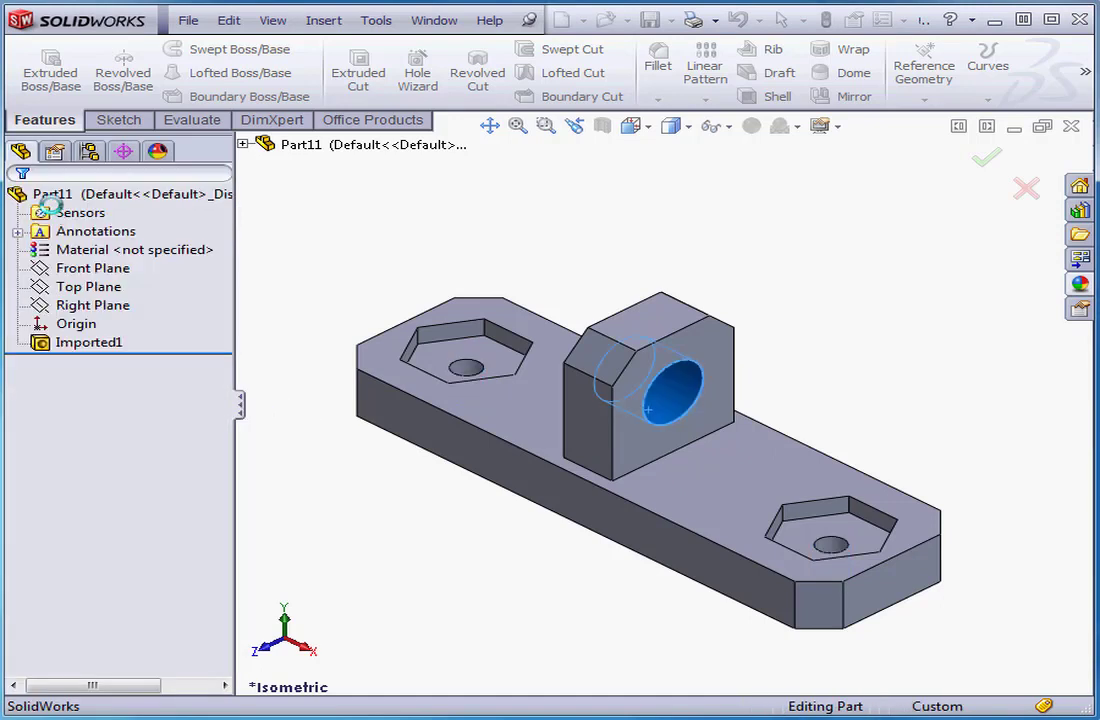
# Step: Reopen FeatureWorks with Revolves swapped for Fillets/Chamfers, selecting the hole faces
pyautogui.rightClick(89, 342)
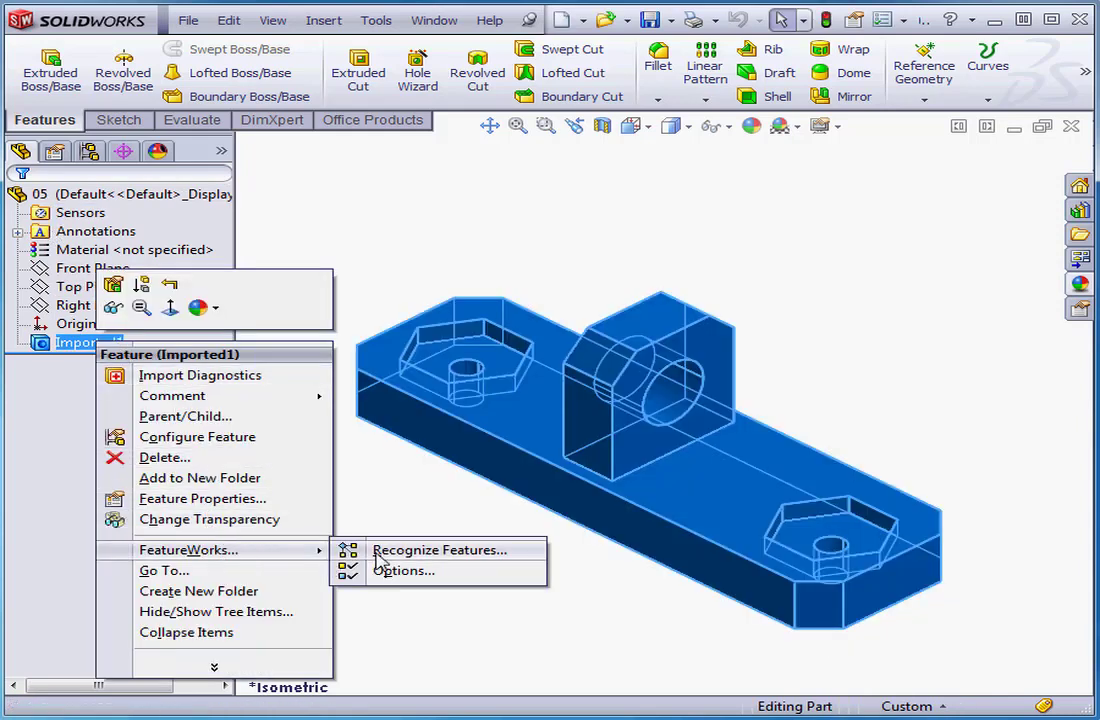
pyautogui.click(437, 550)
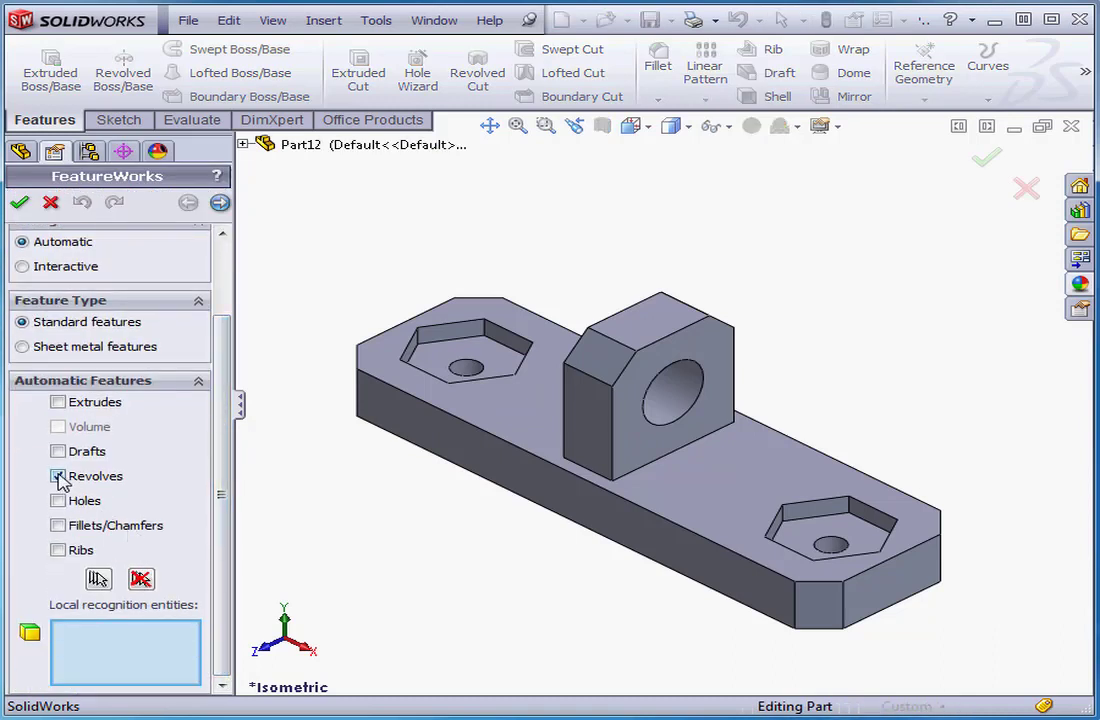
pyautogui.click(58, 538)
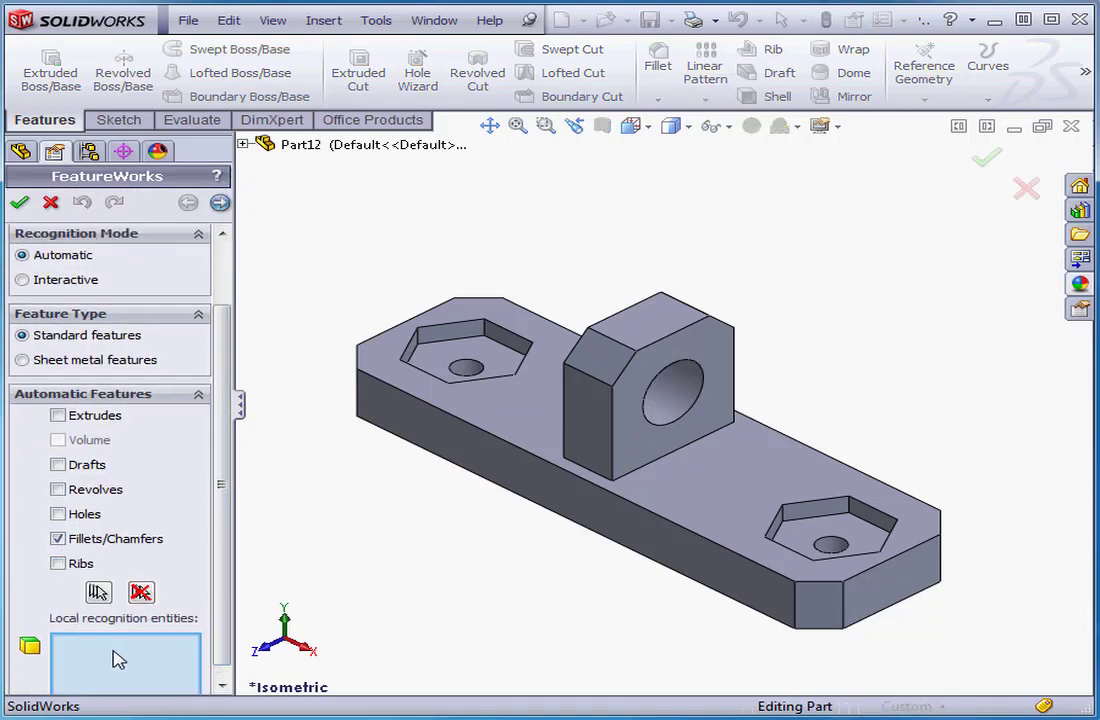
pyautogui.click(465, 368)
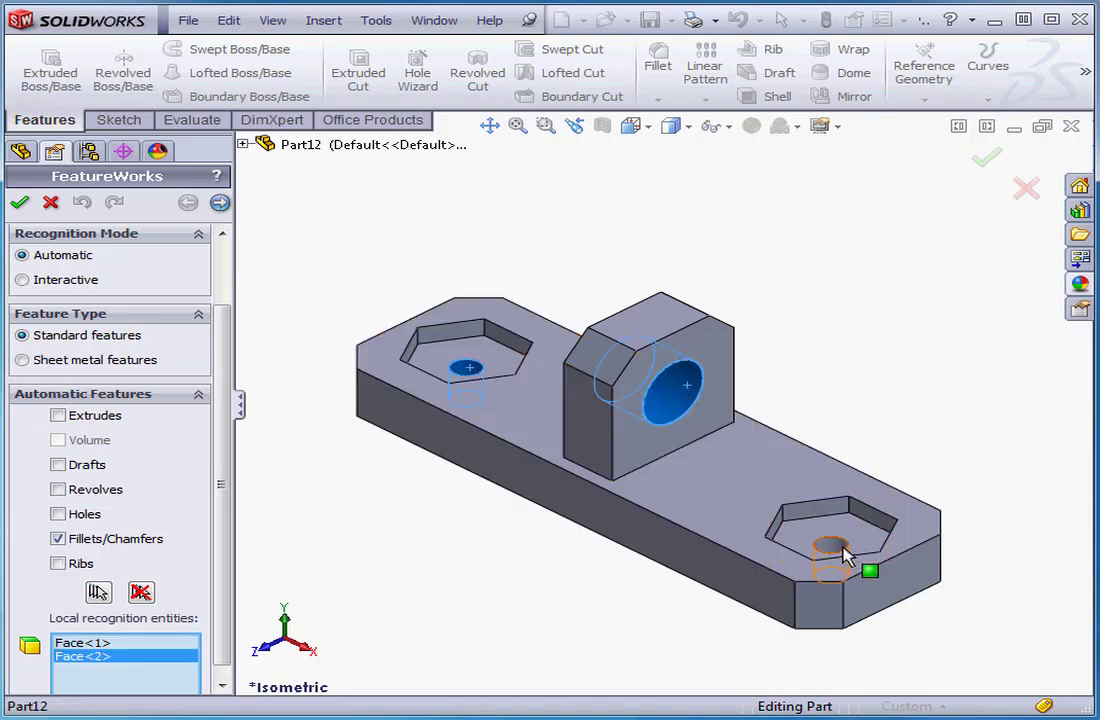
pyautogui.click(840, 555)
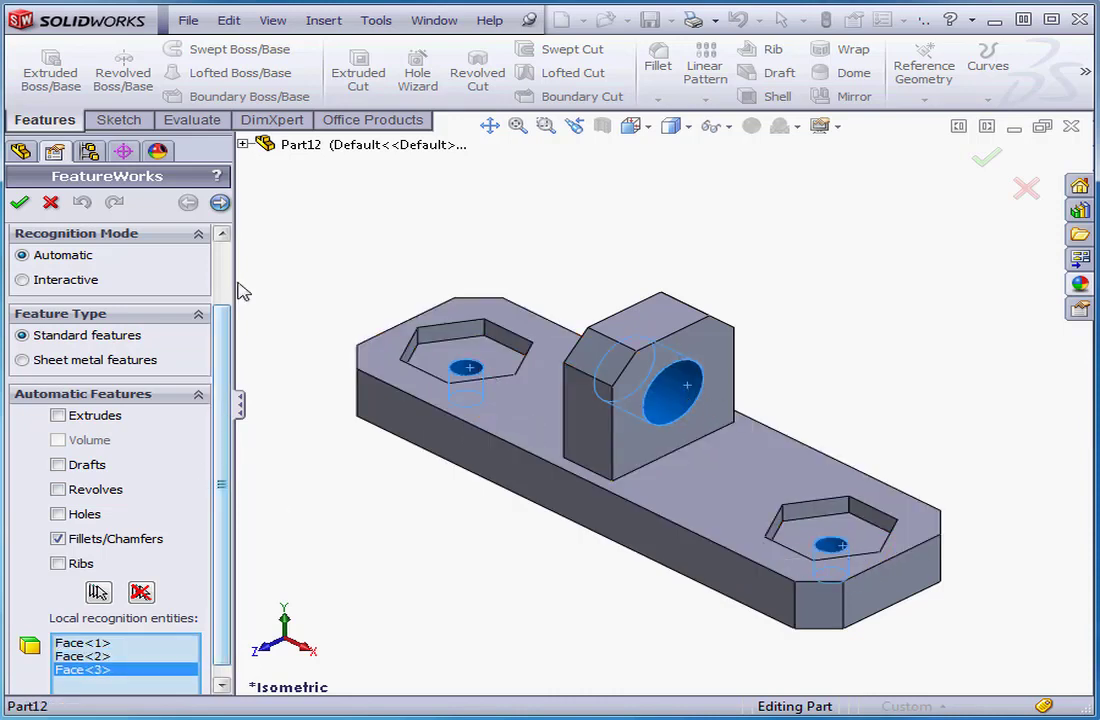
pyautogui.moveTo(219, 203)
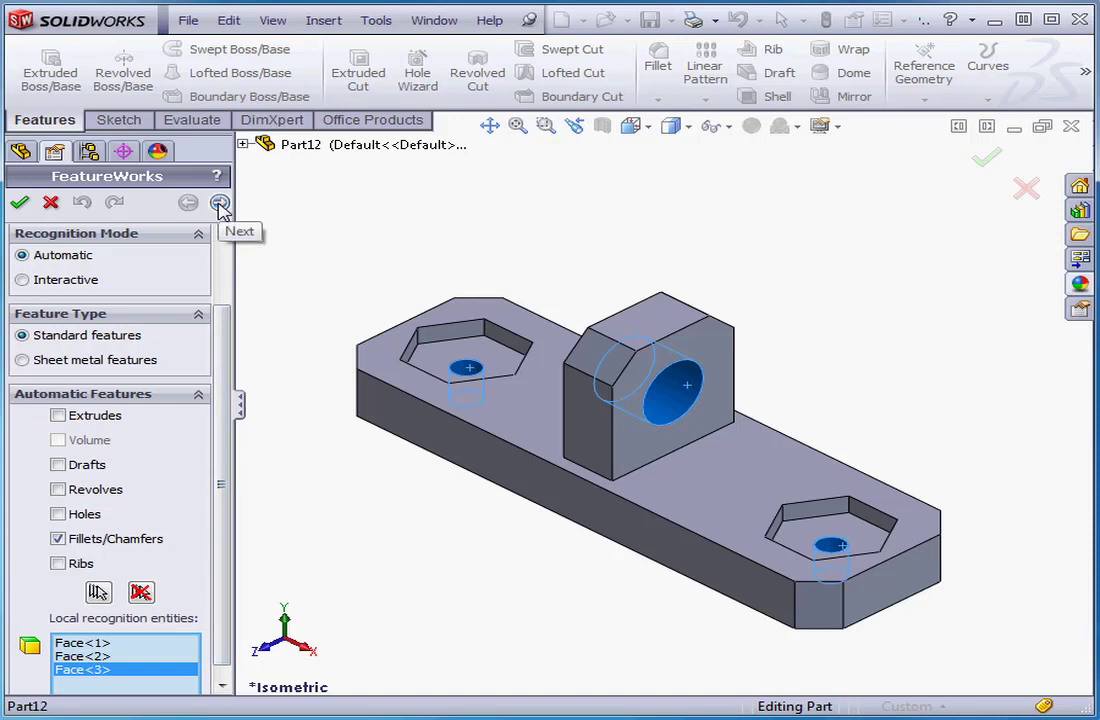
# Step: Run fillet/chamfer recognition, dismiss the 'could not recognize' warning, and cancel
pyautogui.click(220, 203)
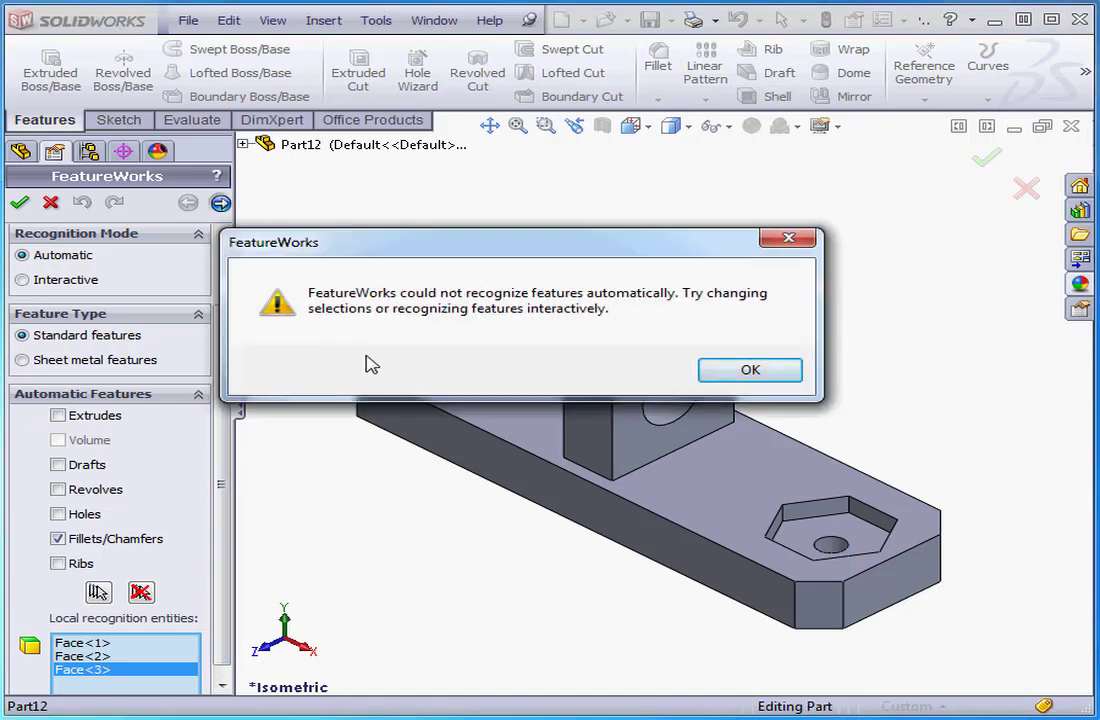
pyautogui.moveTo(398, 360)
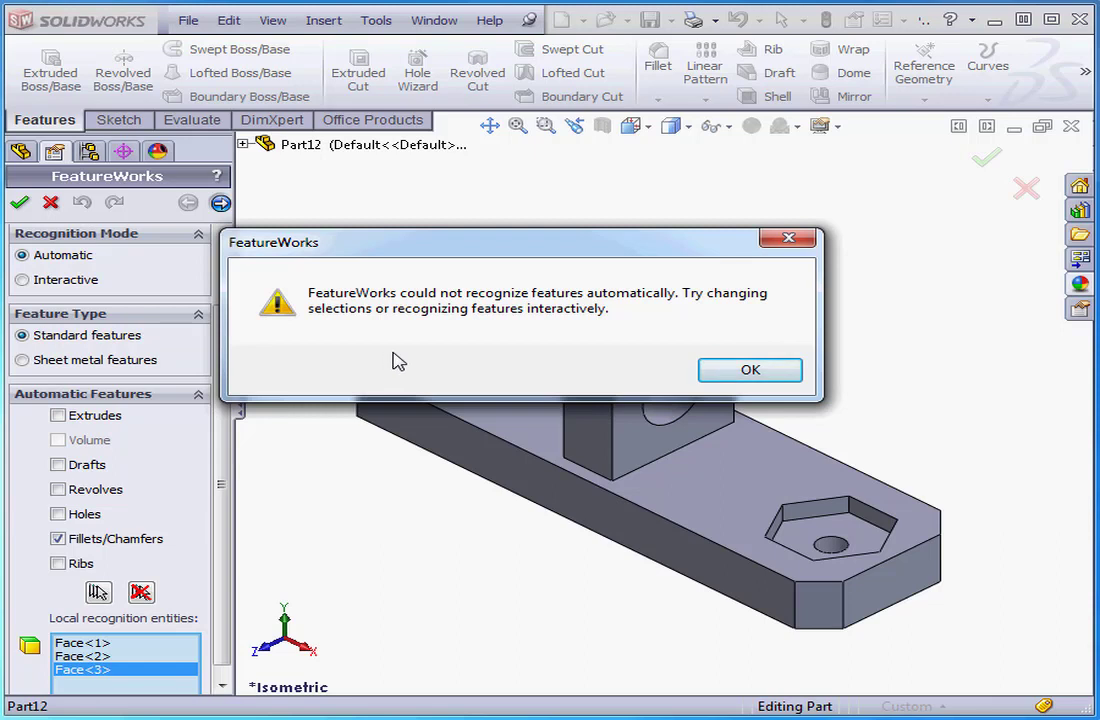
pyautogui.moveTo(457, 363)
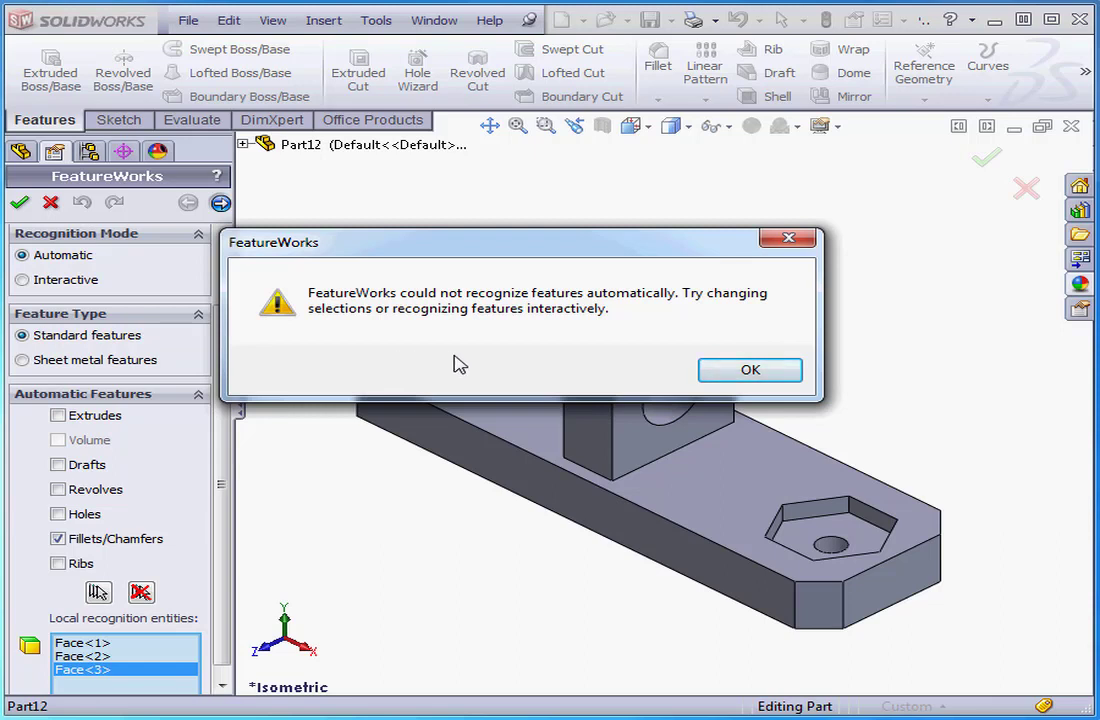
pyautogui.click(749, 369)
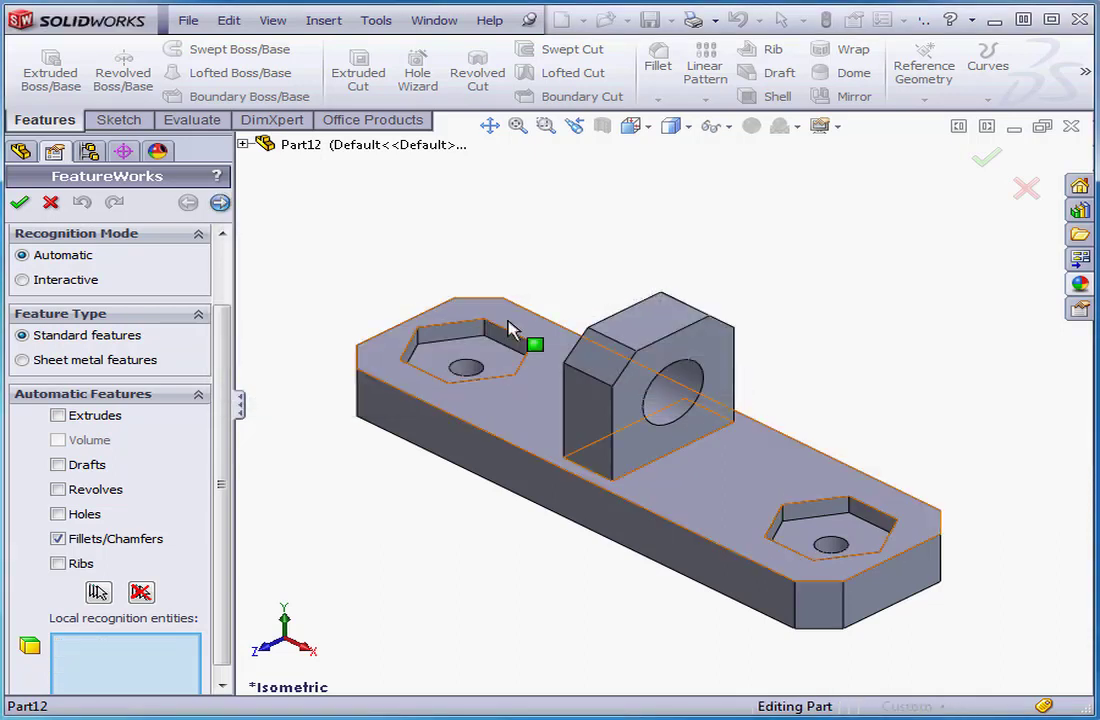
pyautogui.click(20, 202)
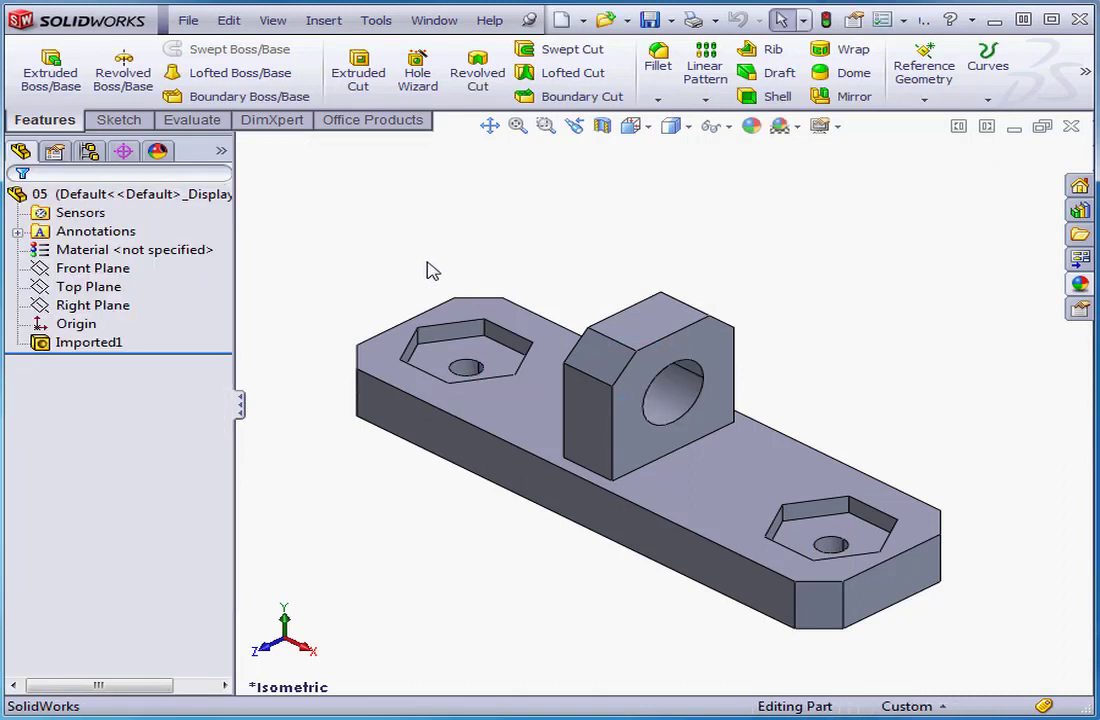
pyautogui.moveTo(434, 260)
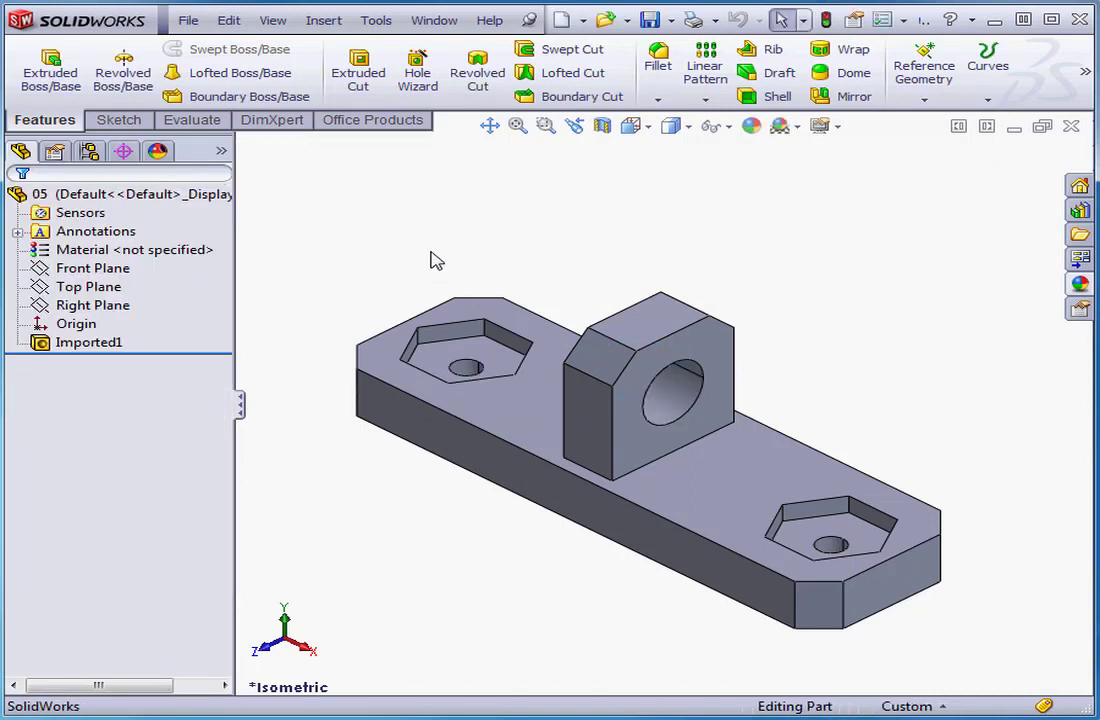